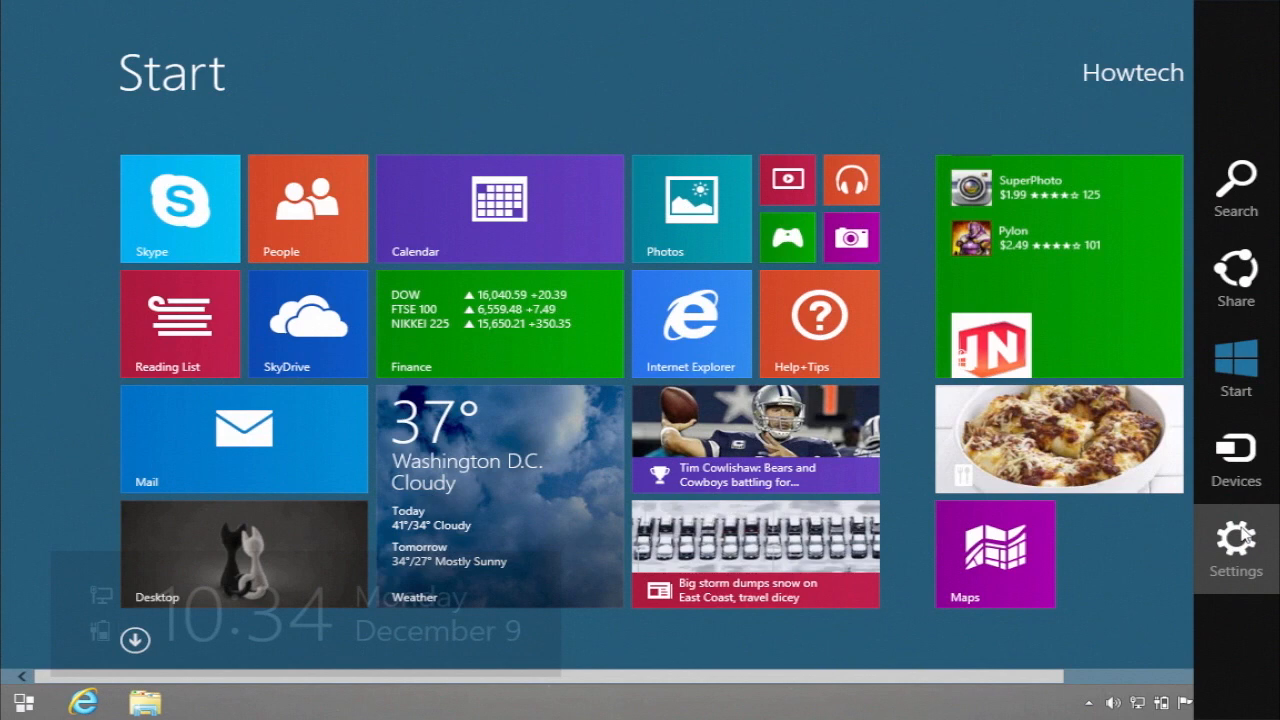
- Personalize Start with the swirl pattern, an orange background and a deeper blue accent
{"action": "left_click", "coordinate": [1235, 548]}
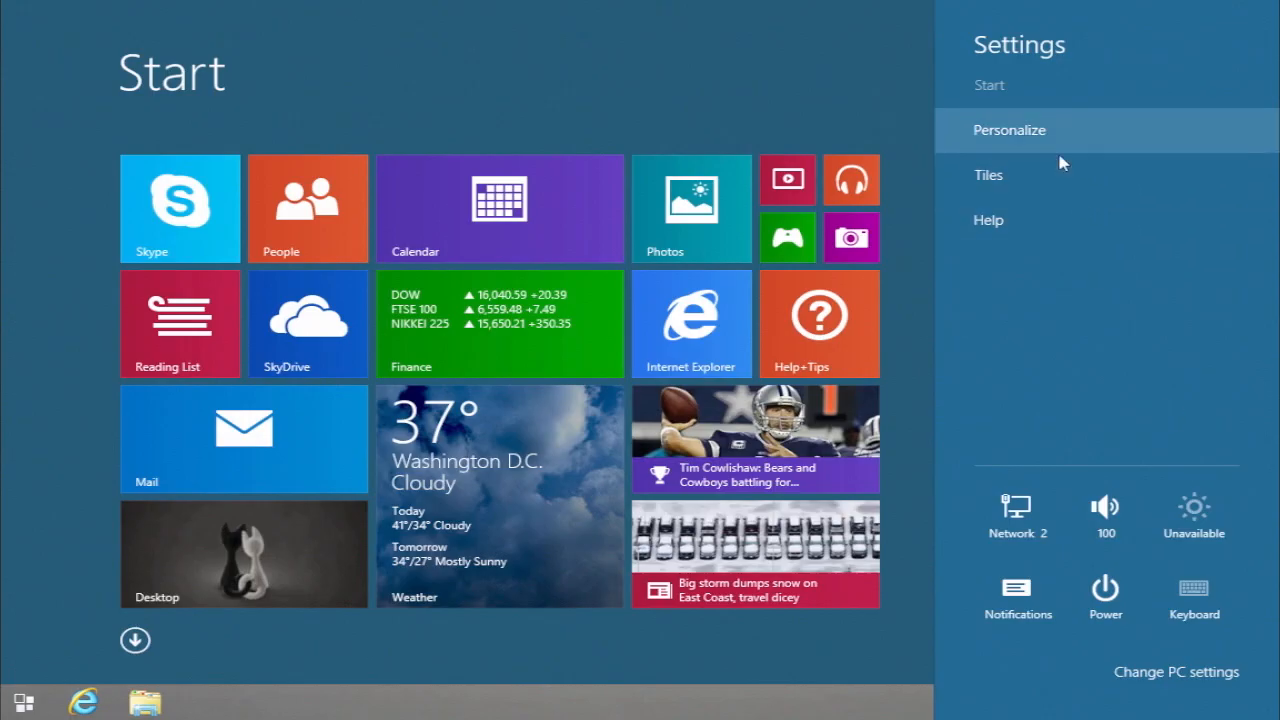
{"action": "left_click", "coordinate": [1009, 130]}
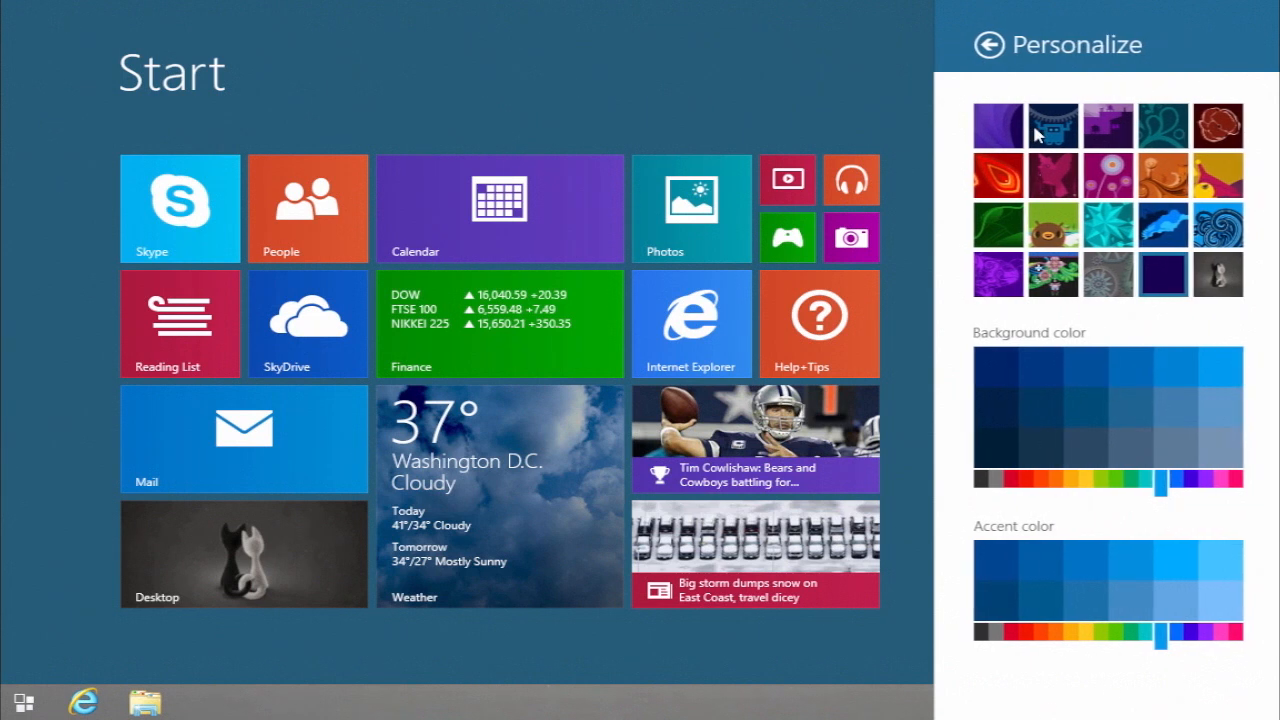
{"action": "left_click", "coordinate": [1218, 225]}
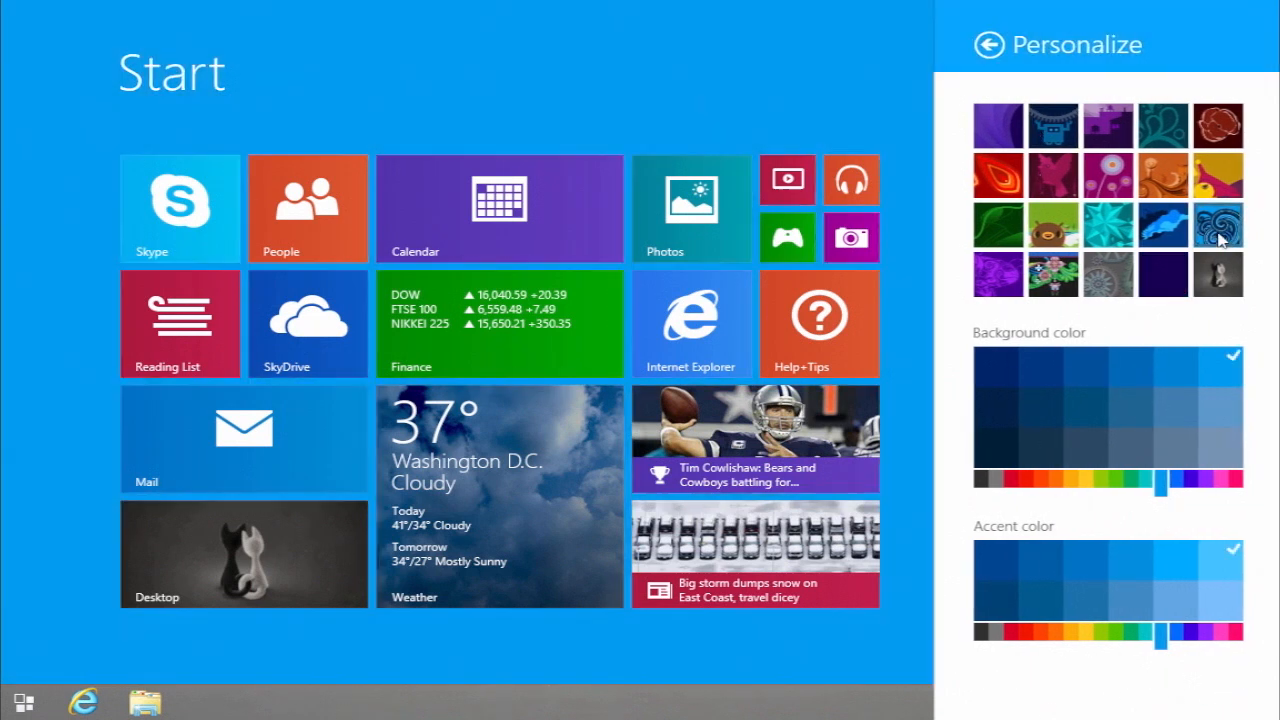
{"action": "left_click", "coordinate": [1040, 485]}
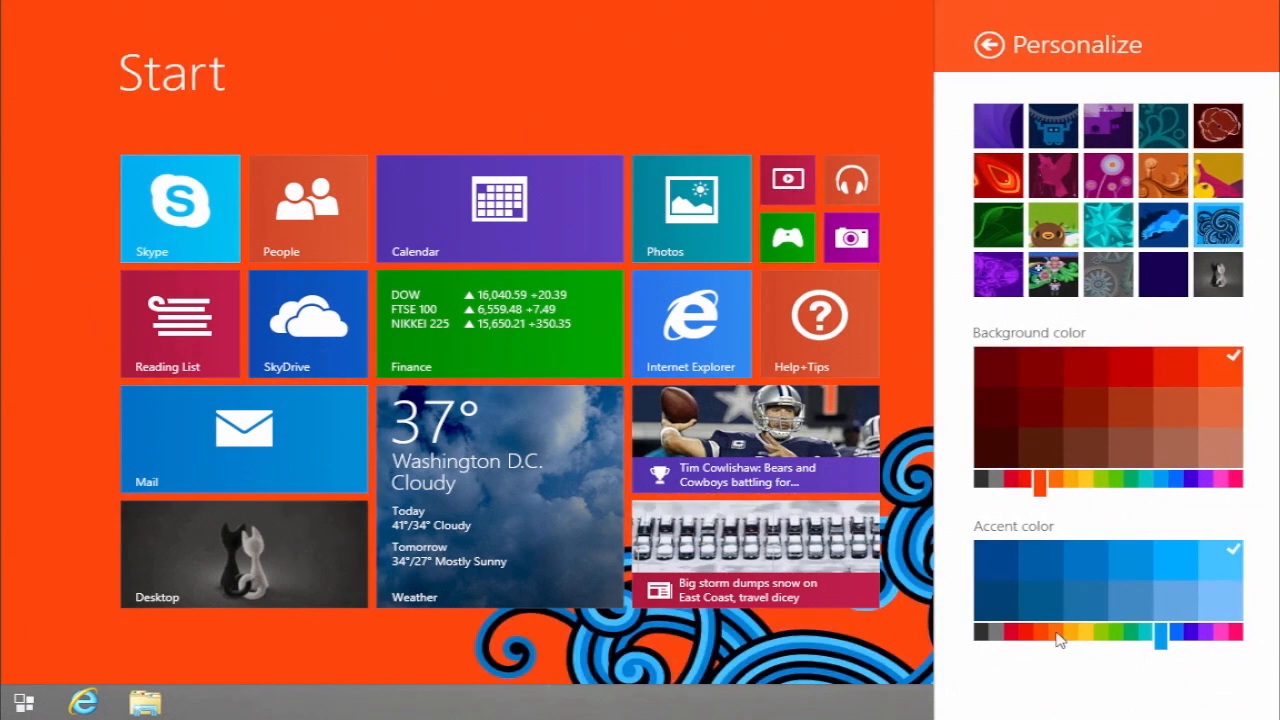
{"action": "left_click", "coordinate": [1175, 640]}
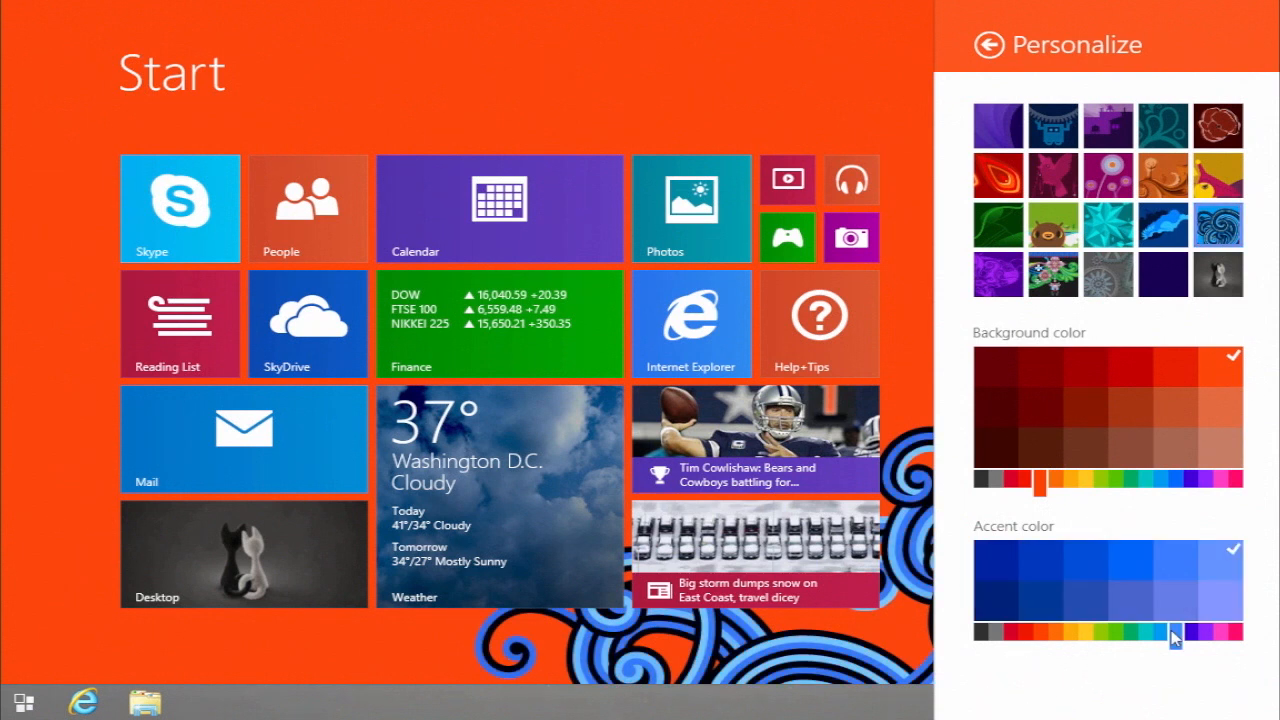
{"action": "left_click", "coordinate": [991, 44]}
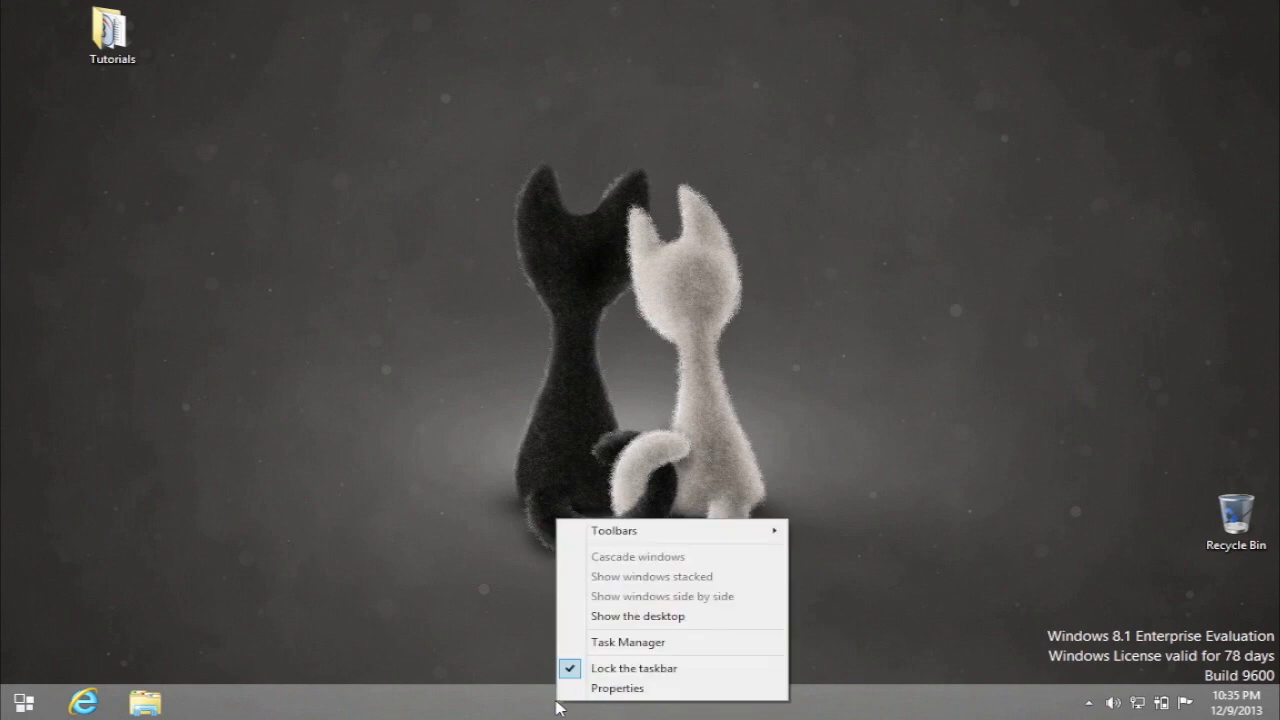
- Open Taskbar and Navigation properties from the desktop taskbar
{"action": "left_click", "coordinate": [617, 688]}
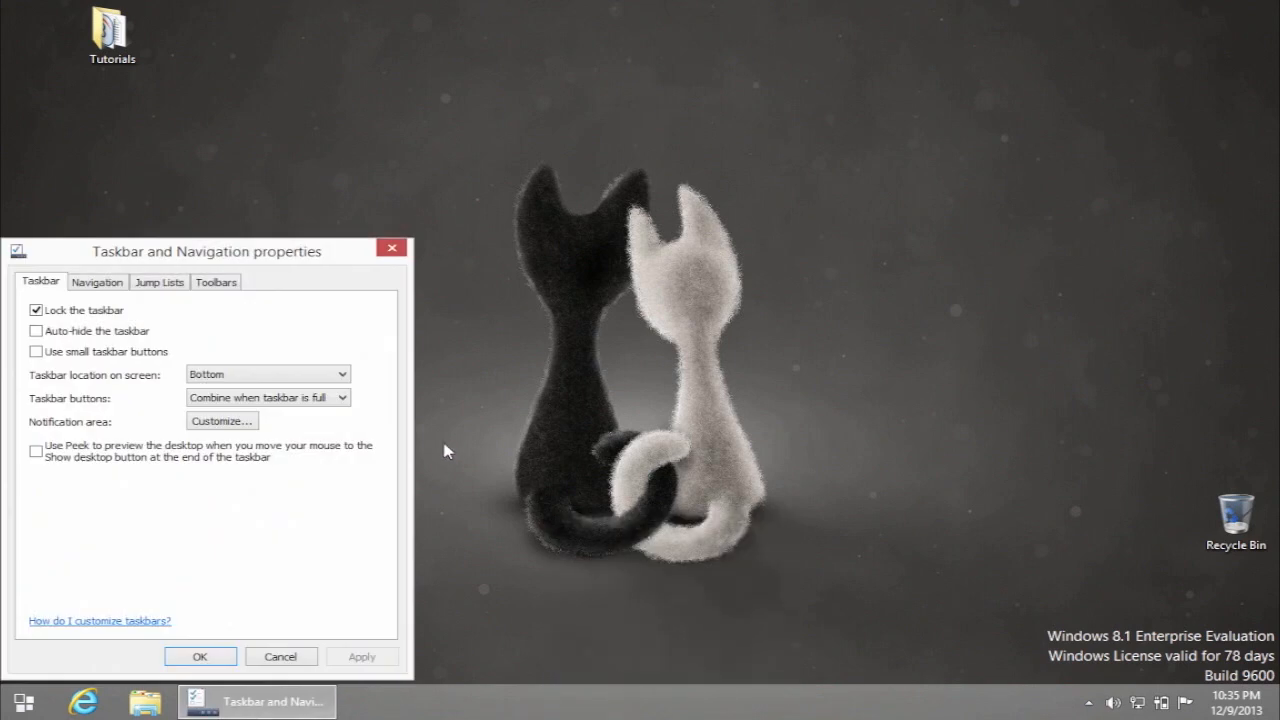
{"action": "mouse_move", "coordinate": [225, 312]}
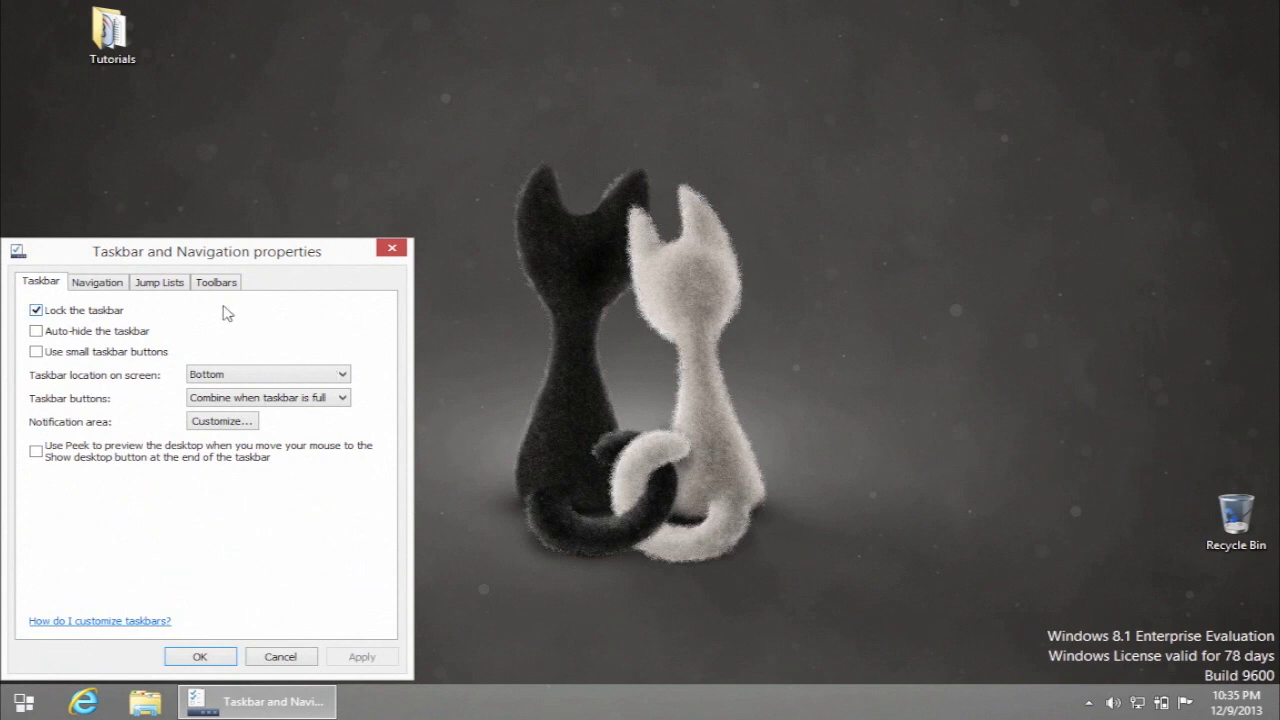
- Enable automatic Apps view, desktop apps listed first, and desktop background on Start, then confirm
{"action": "left_click", "coordinate": [97, 281]}
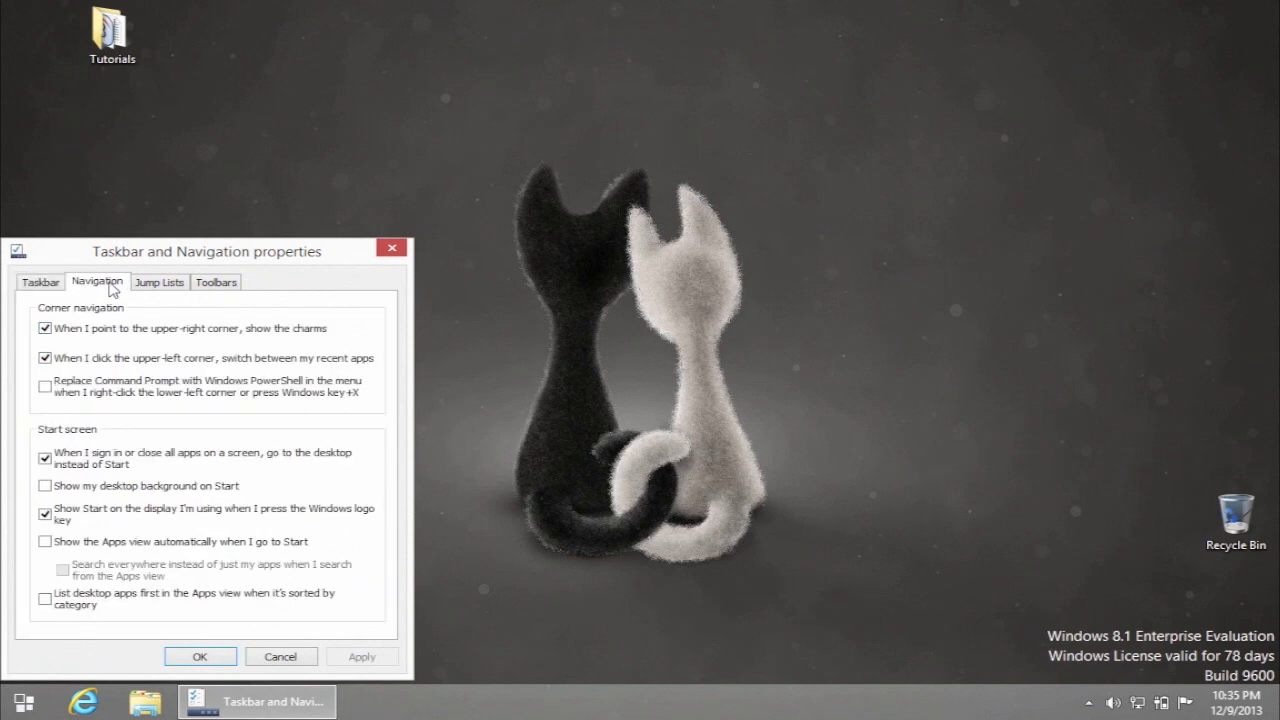
{"action": "left_click", "coordinate": [45, 541]}
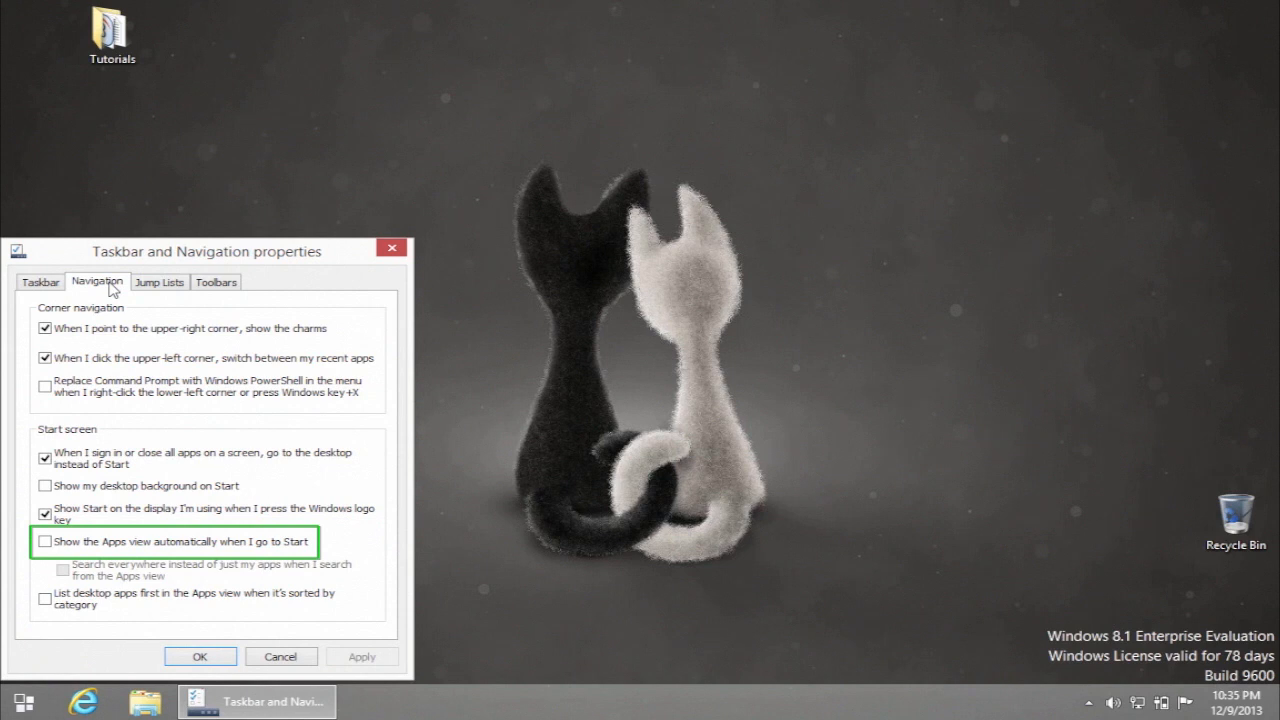
{"action": "left_click", "coordinate": [45, 541]}
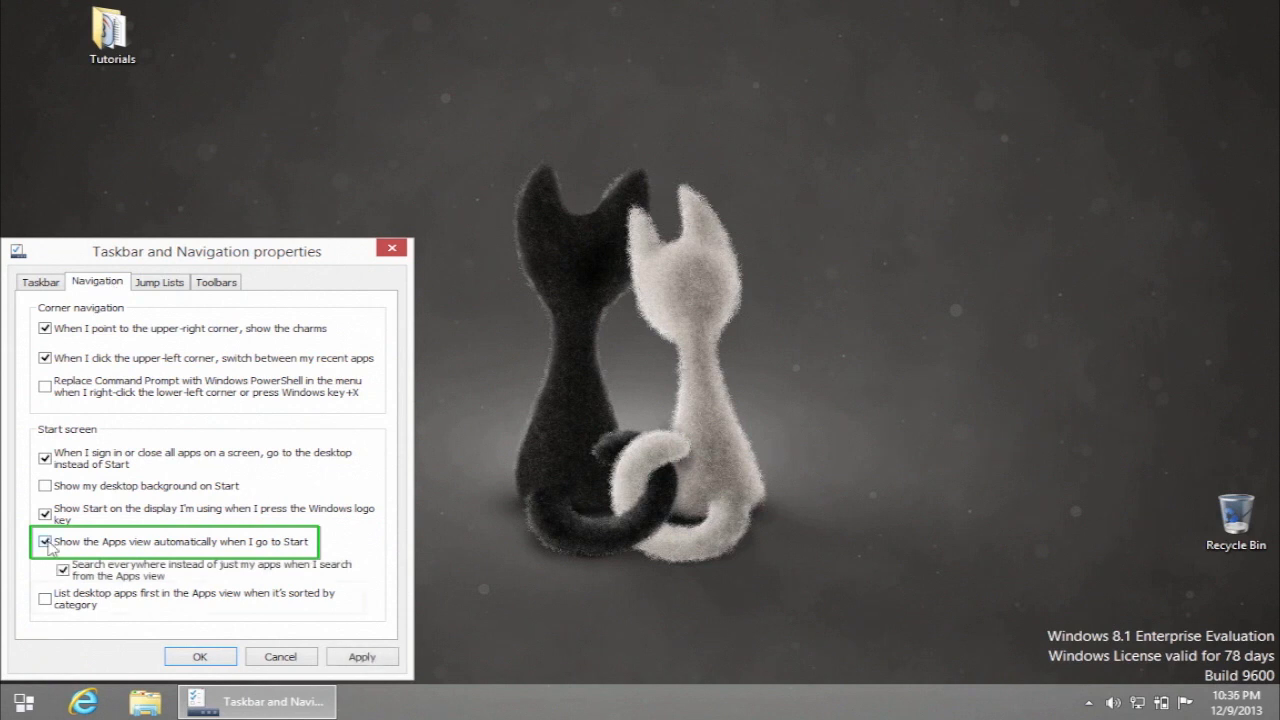
{"action": "left_click", "coordinate": [45, 599]}
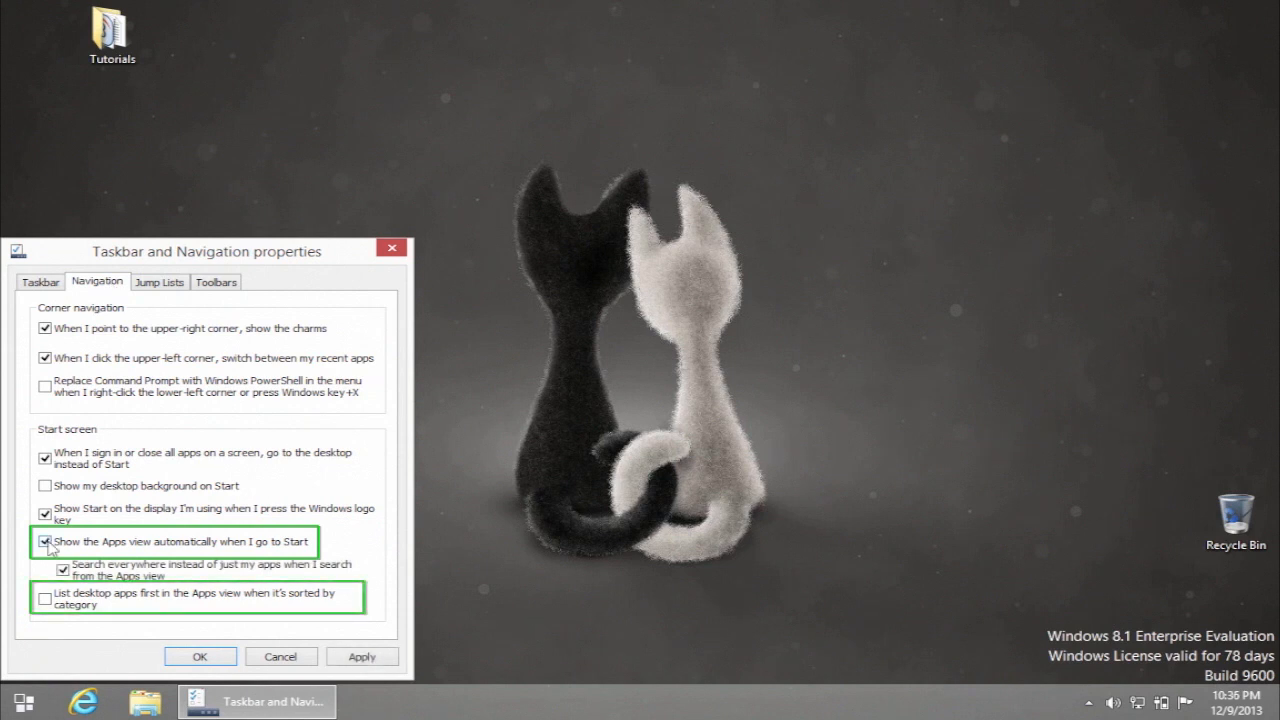
{"action": "left_click", "coordinate": [45, 599]}
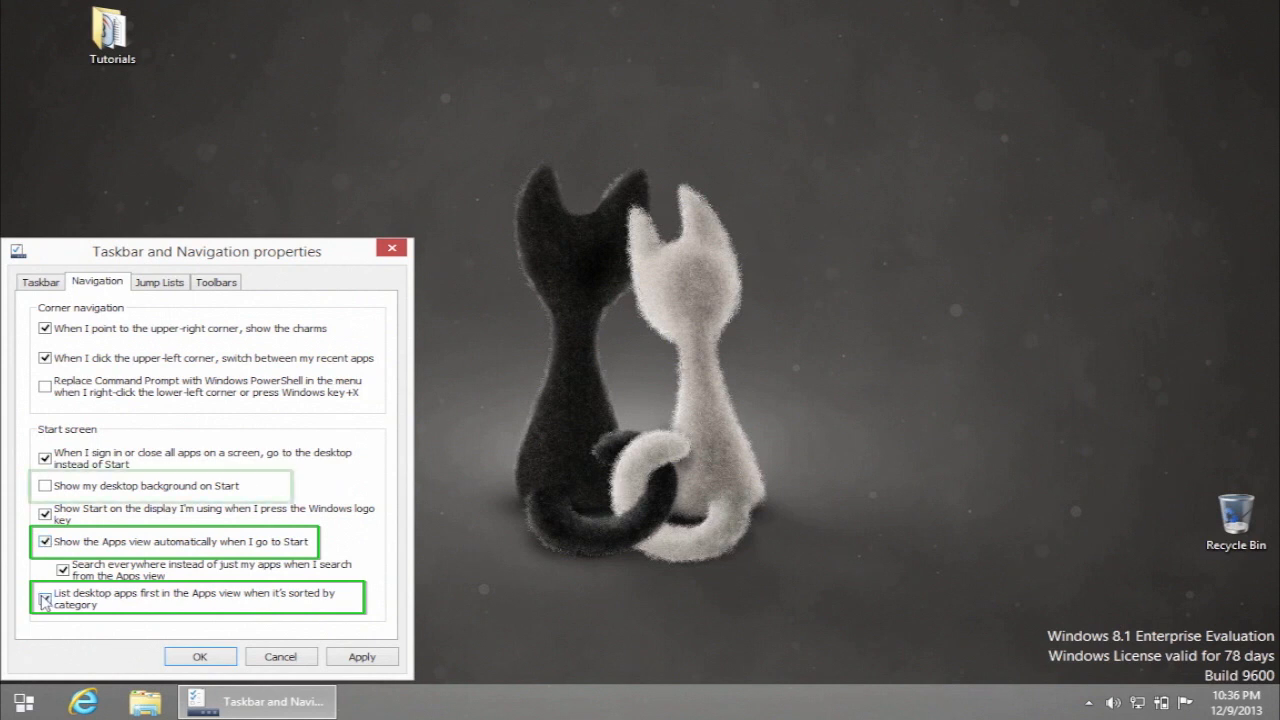
{"action": "left_click", "coordinate": [45, 486]}
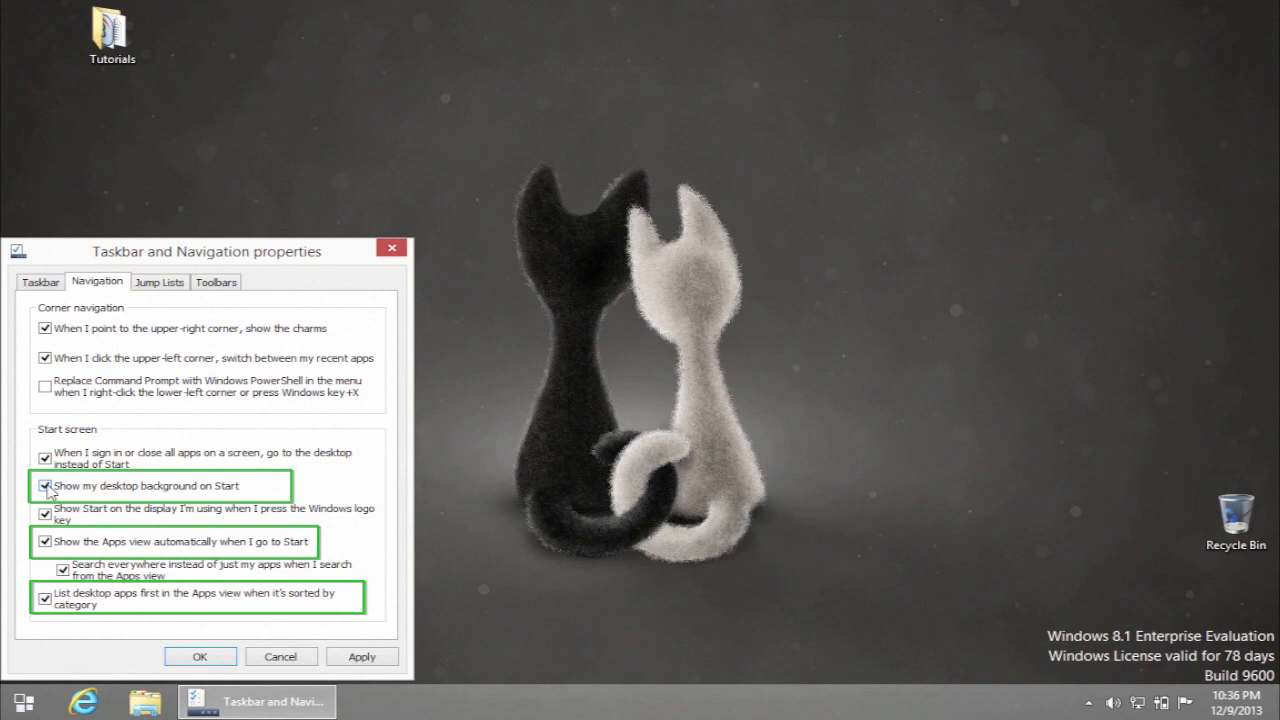
{"action": "left_click", "coordinate": [200, 656]}
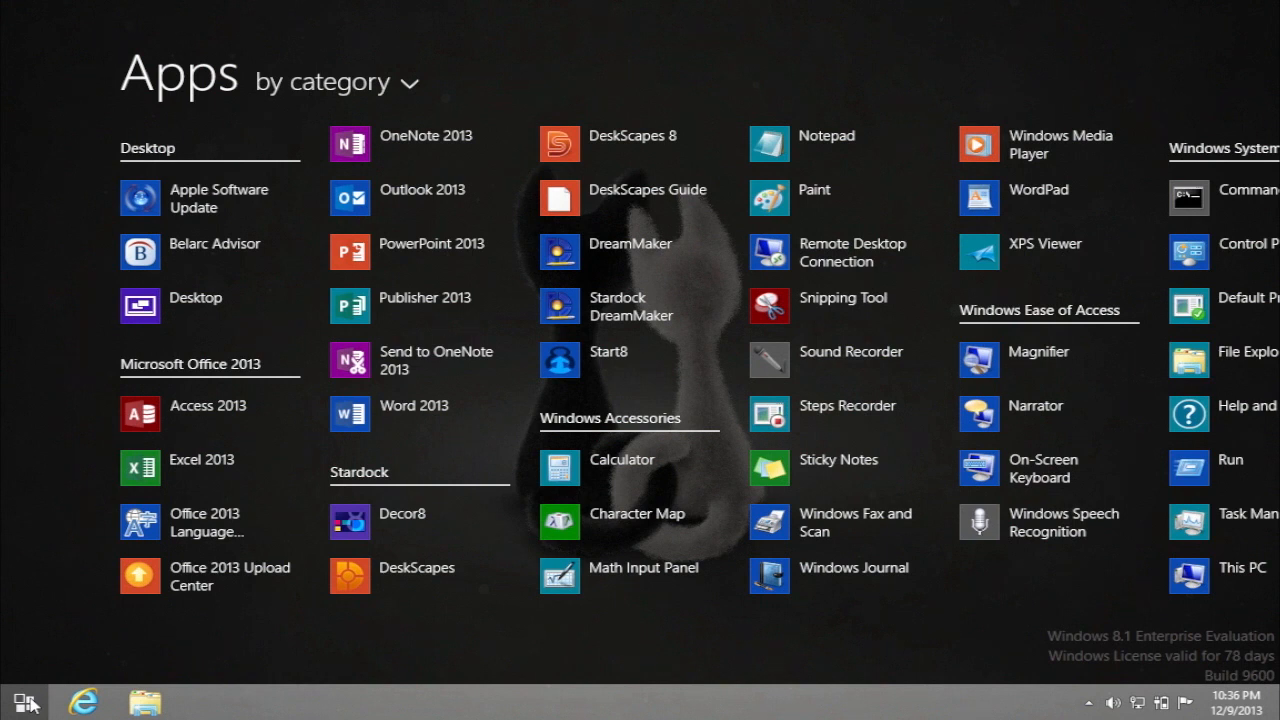
{"action": "mouse_move", "coordinate": [40, 698]}
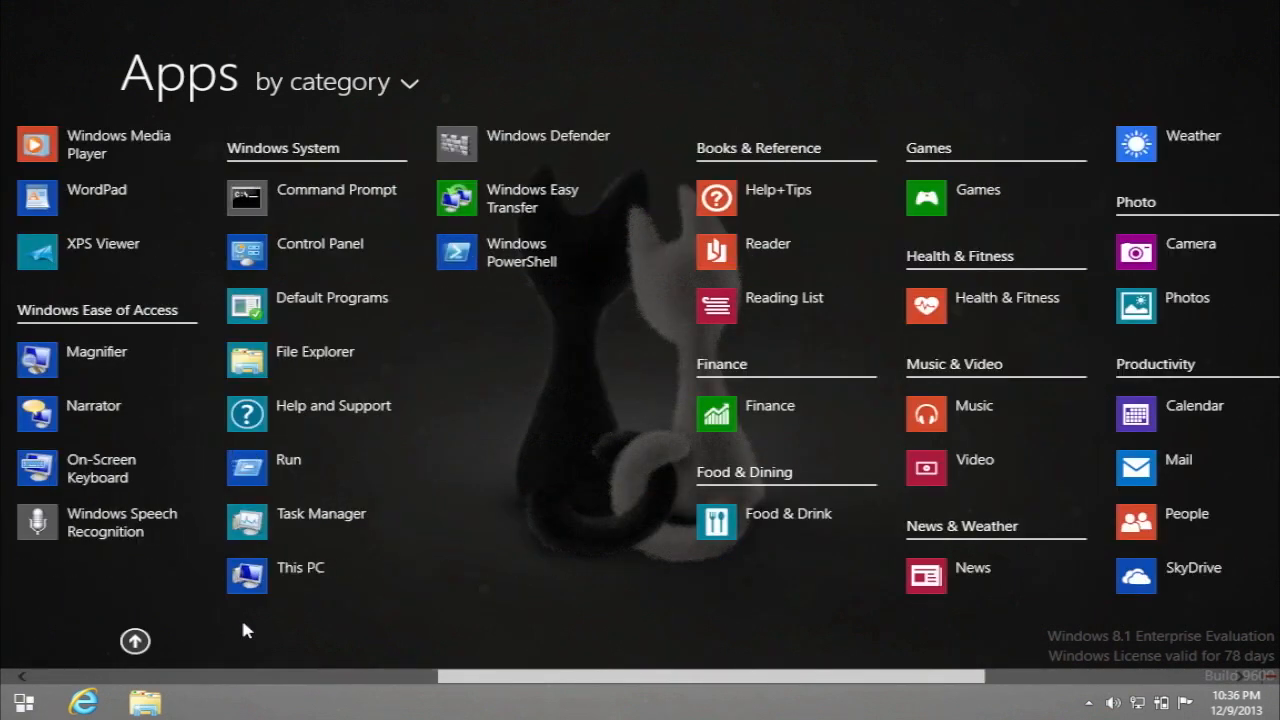
- Scroll right through the Apps view to later categories like Shopping, Tools and Travel
{"action": "scroll", "scroll_direction": "right", "scroll_amount": 3}
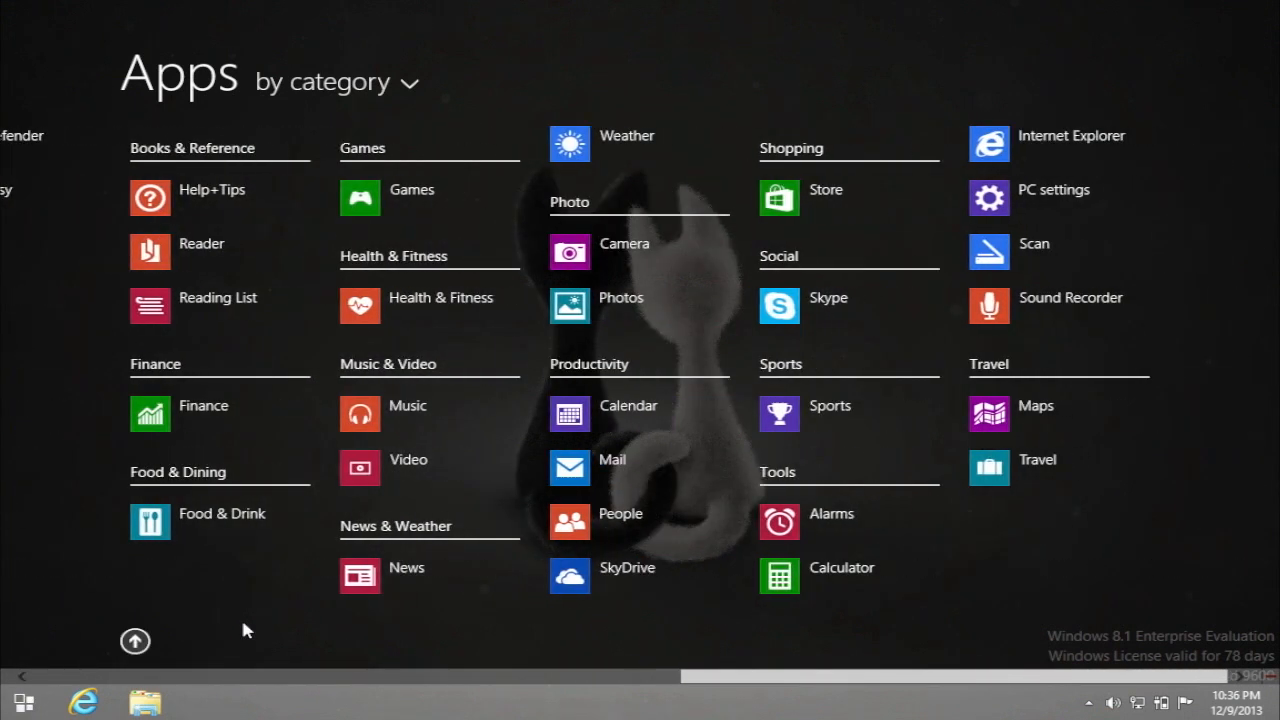